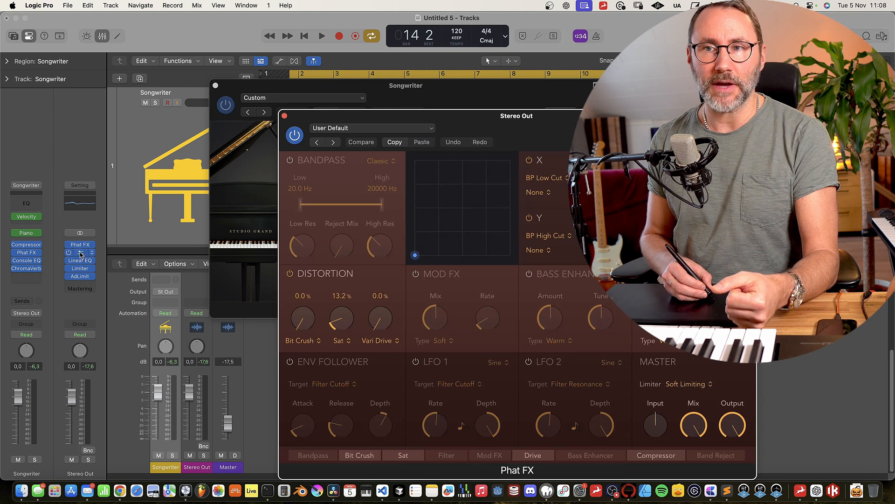
Open Customize Control Bar and Display from the control bar's context menu.
{"action": "left_click", "coordinate": [79, 260]}
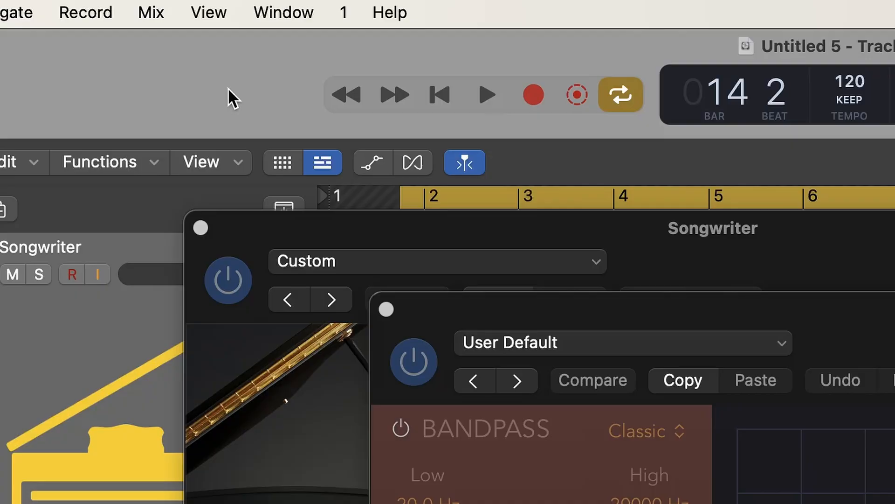
{"action": "right_click", "coordinate": [428, 94]}
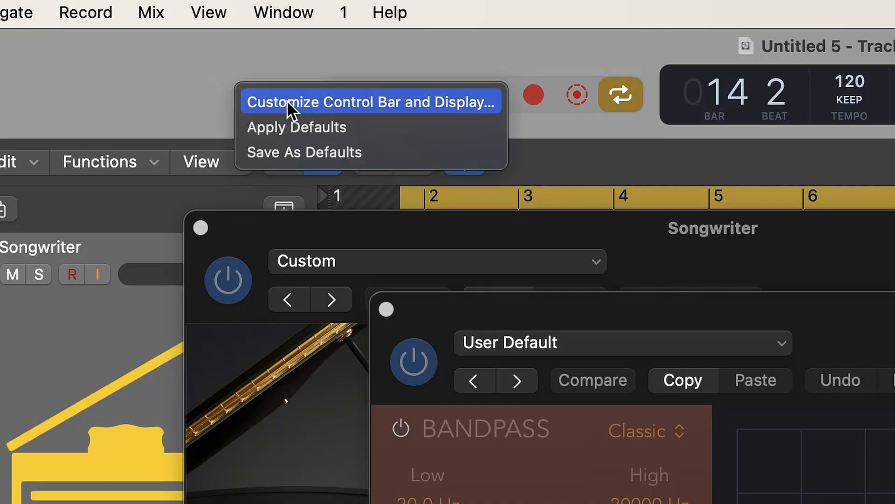
{"action": "mouse_move", "coordinate": [411, 111]}
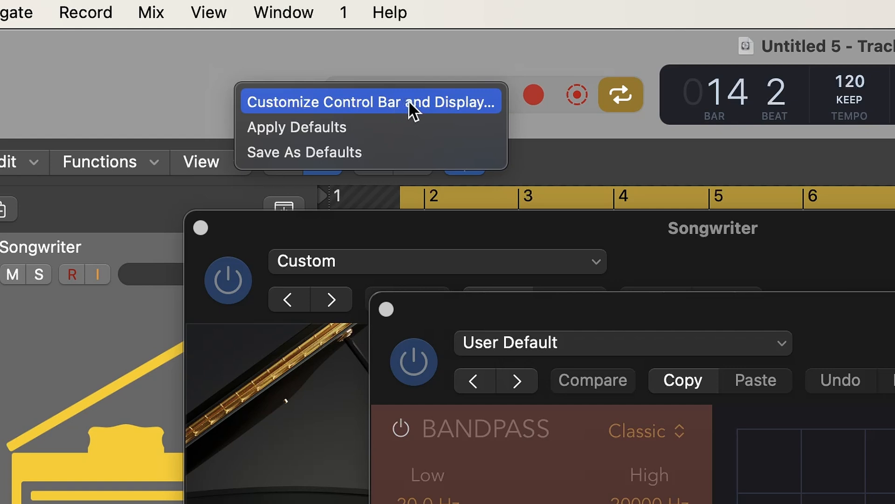
{"action": "left_click", "coordinate": [374, 102]}
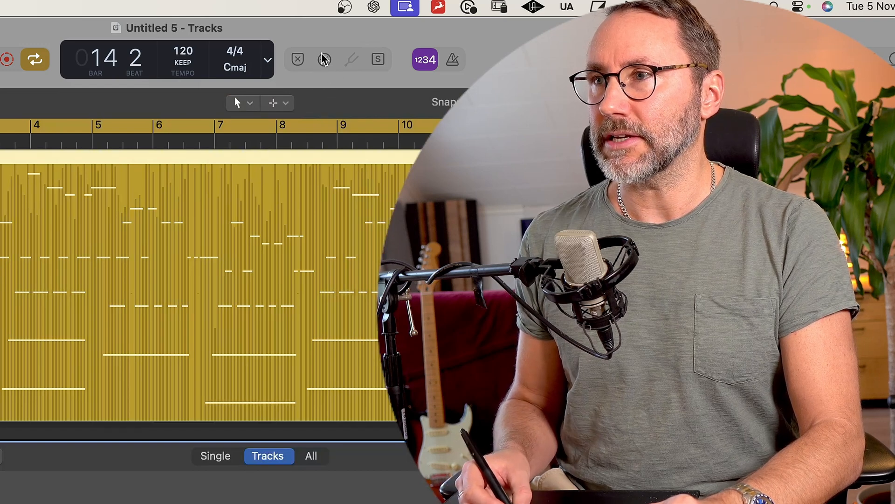
{"action": "mouse_move", "coordinate": [325, 59]}
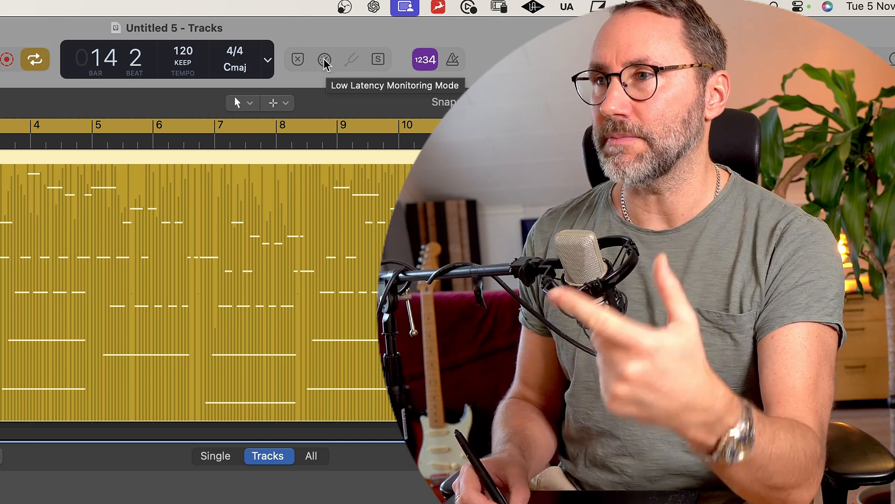
Turn on the Low Latency Monitoring Mode button in the control bar so it glows orange.
{"action": "left_click", "coordinate": [325, 59]}
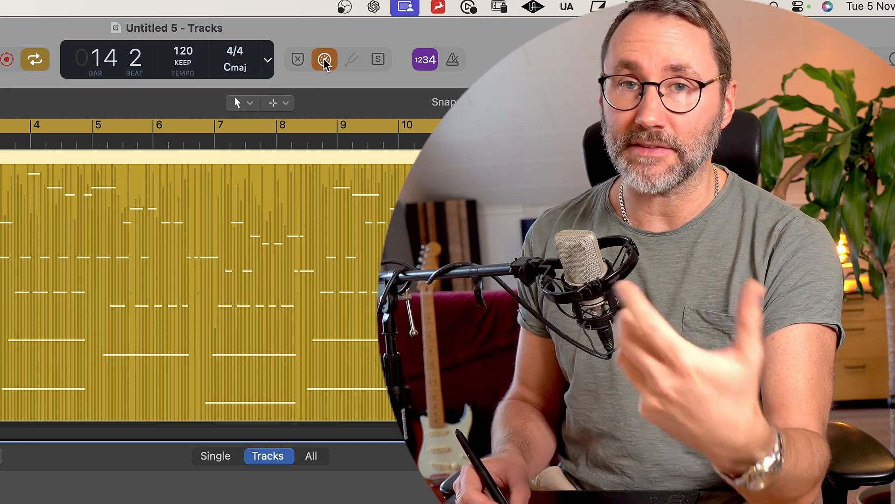